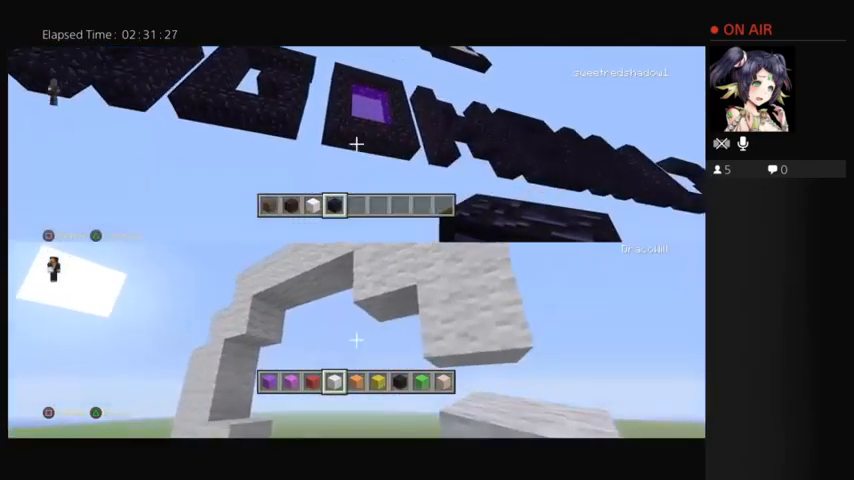
Place white wool blocks along the Goku figure's outline
key(e)
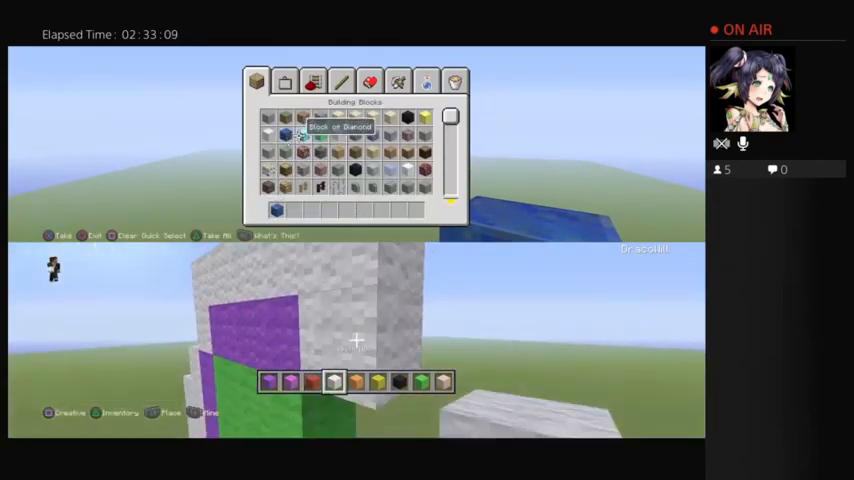
Place orange clothing blocks edged with black, plus a black section beside the white part
click(285, 81)
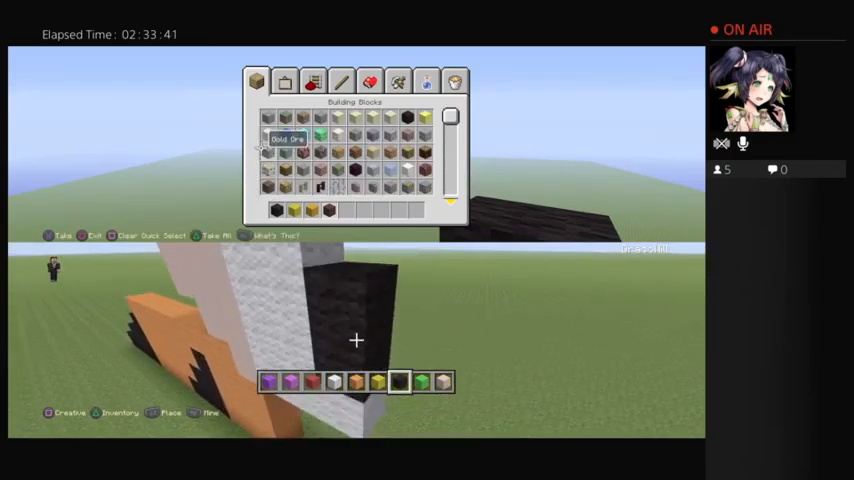
click(284, 81)
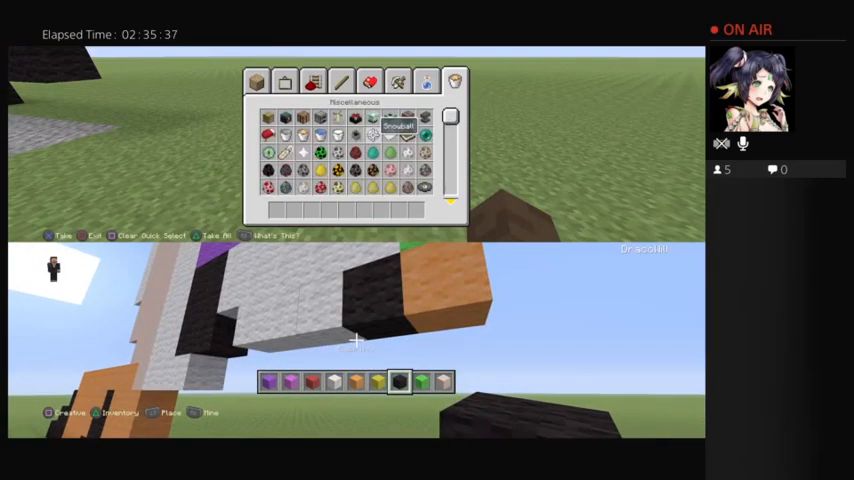
Place black wool blocks to form Goku's large spiky hair area
click(285, 81)
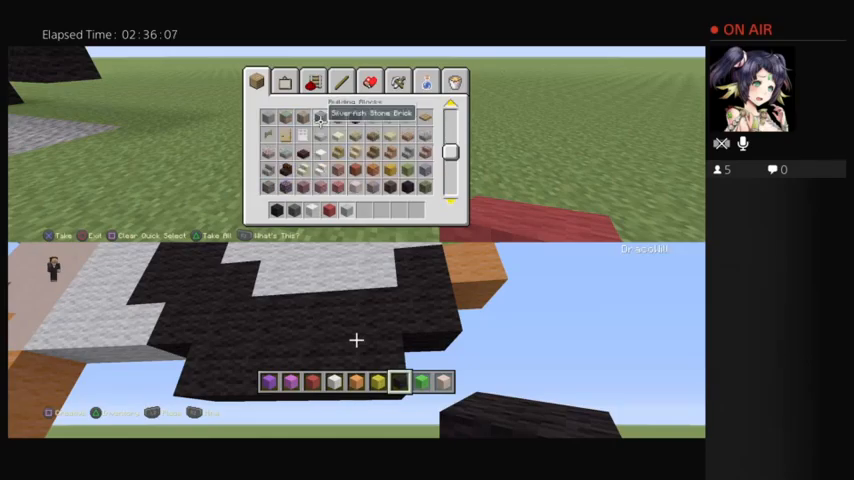
mouse_move(372, 188)
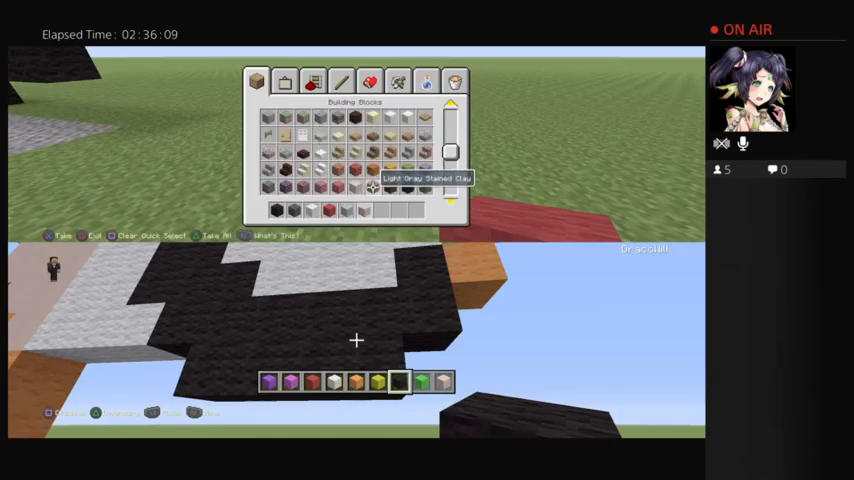